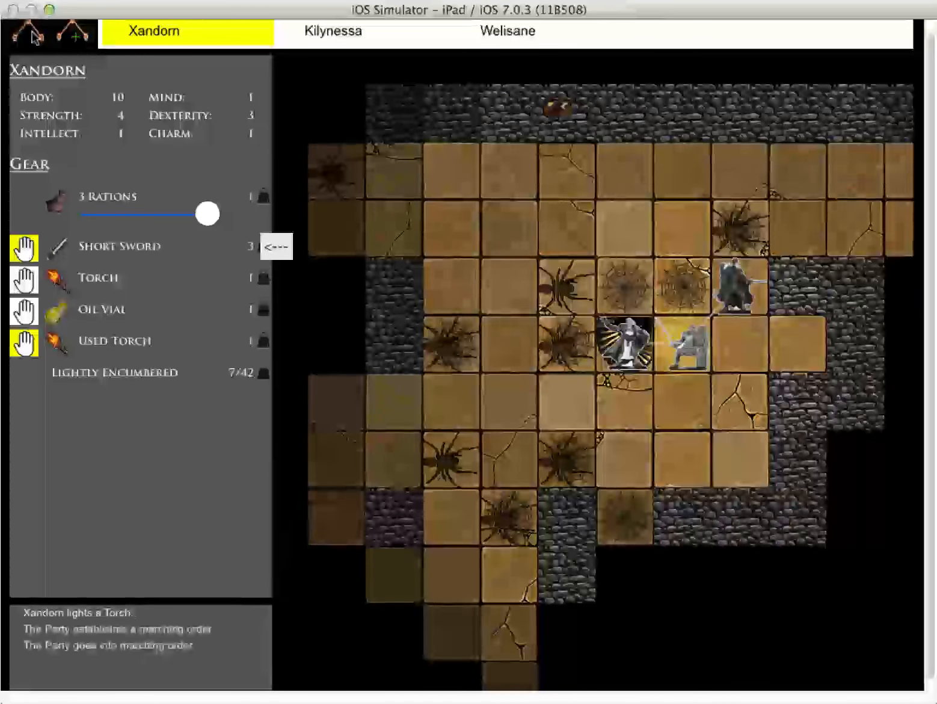
- Kill the two cave spiders, then have Xandorn throw his oil vial onto the webbed tiles by the stairs
{"action": "left_click", "coordinate": [331, 32]}
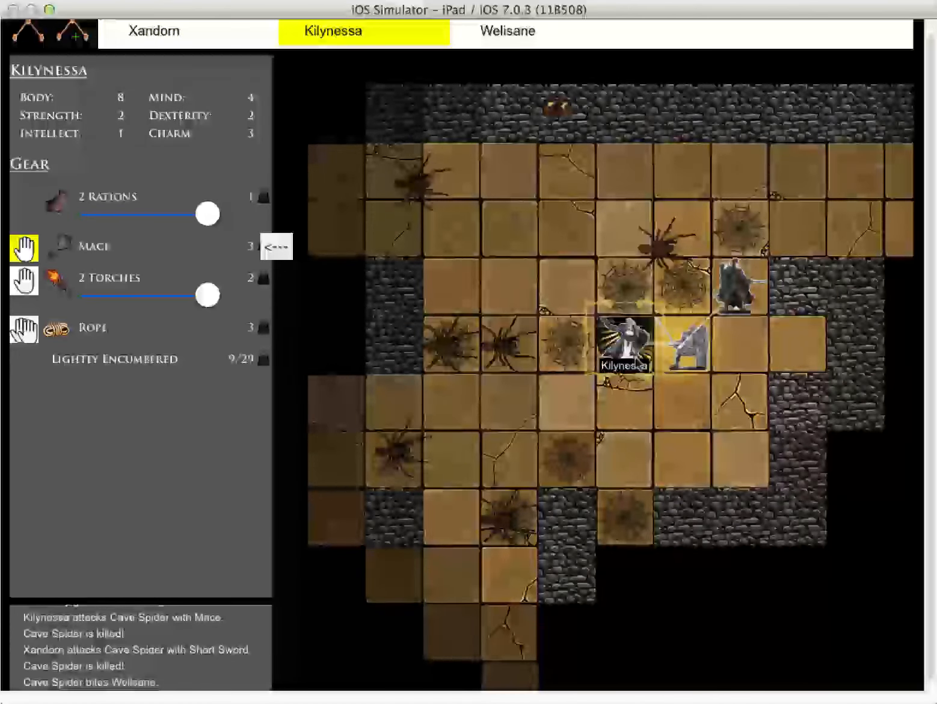
{"action": "left_click", "coordinate": [154, 32]}
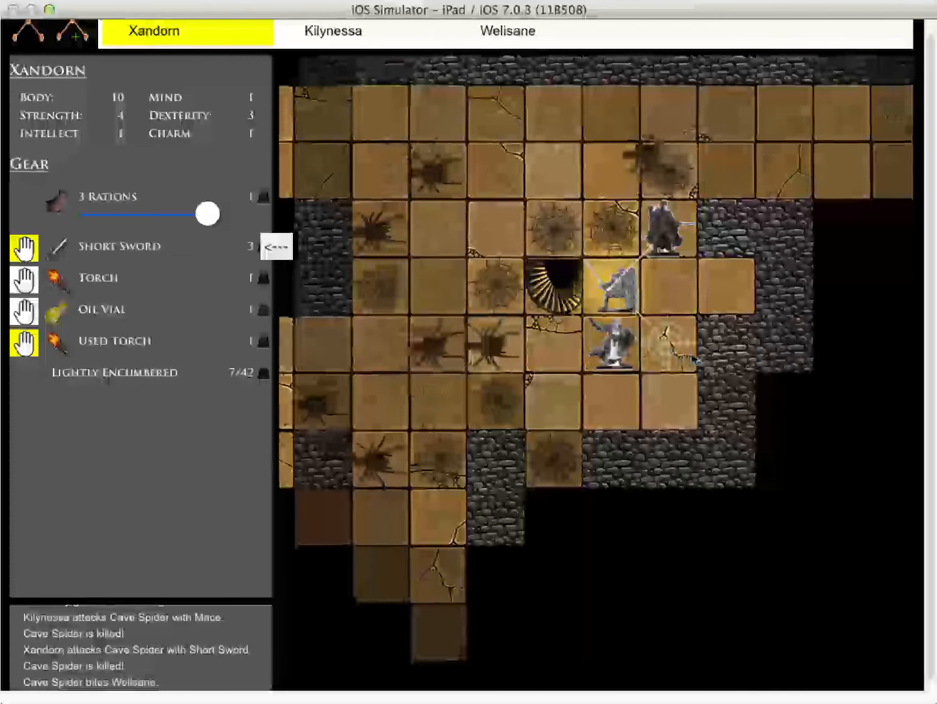
{"action": "left_click", "coordinate": [508, 31]}
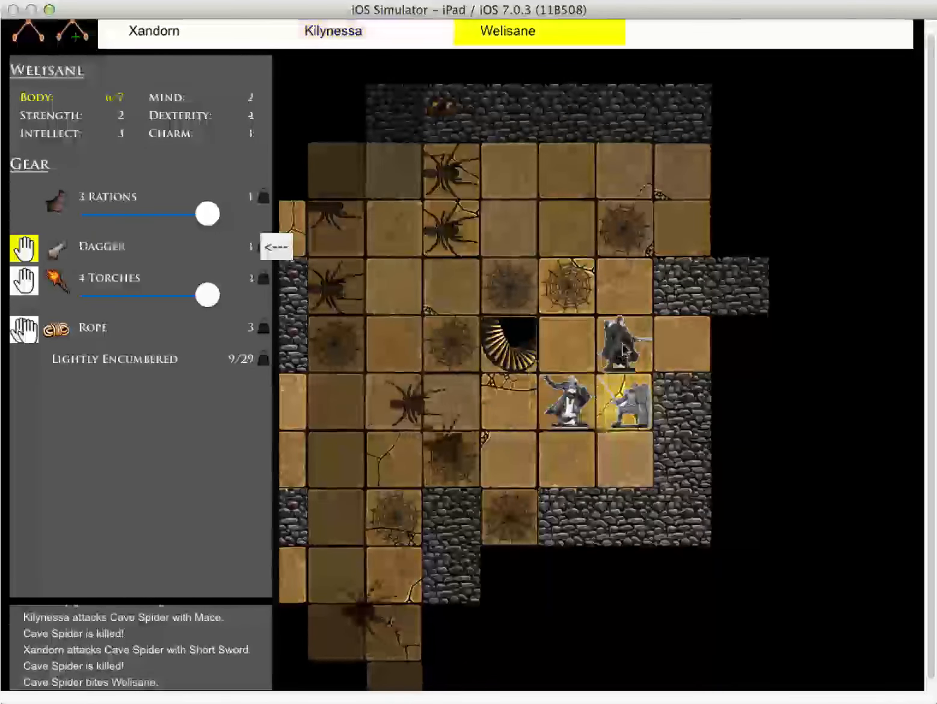
{"action": "left_click", "coordinate": [154, 32]}
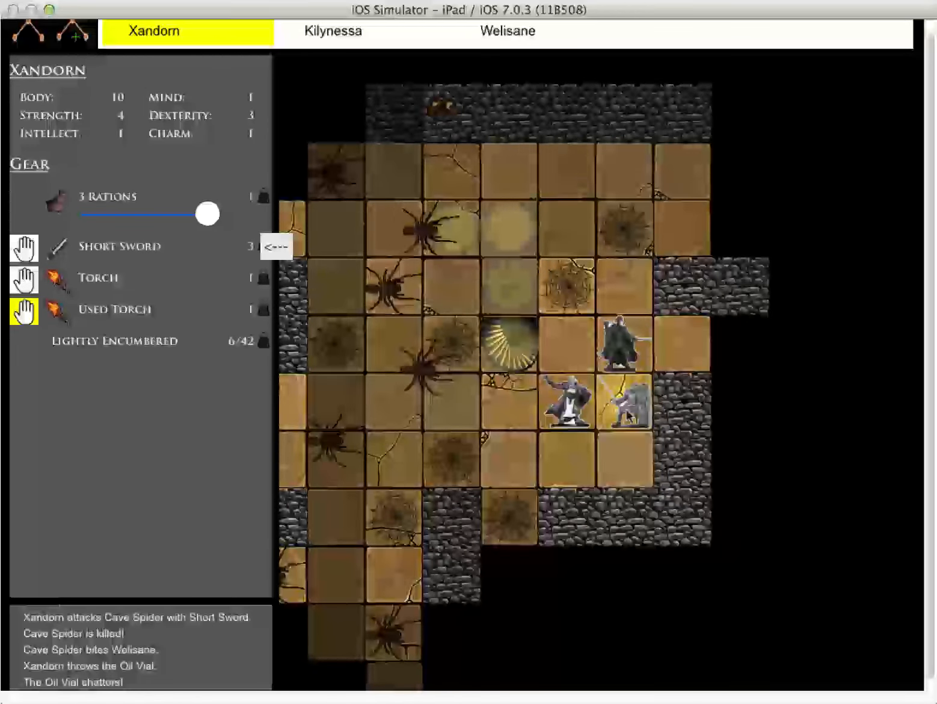
- Have Welisane light a torch and burn the spilled oil, then move Kilynessa clear of the flames
{"action": "left_click", "coordinate": [508, 31]}
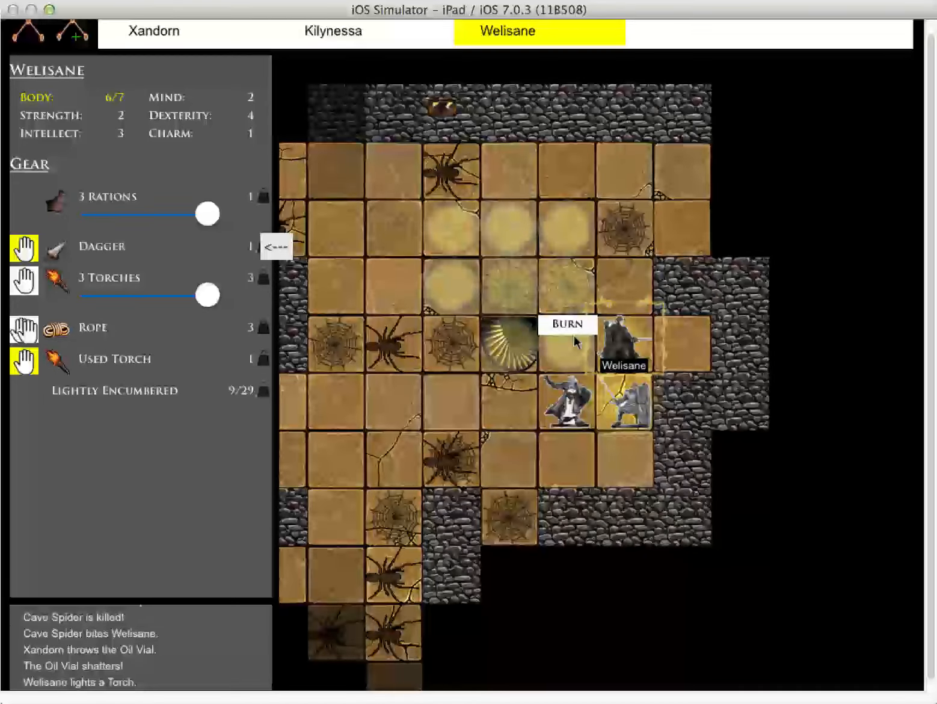
{"action": "left_click", "coordinate": [563, 324]}
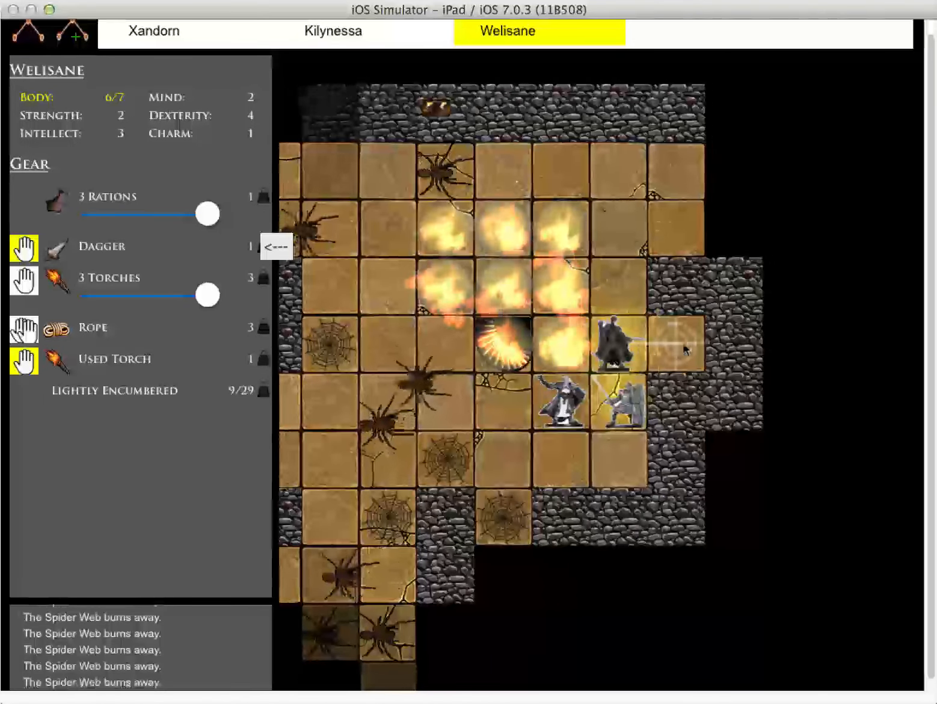
{"action": "left_click", "coordinate": [331, 31]}
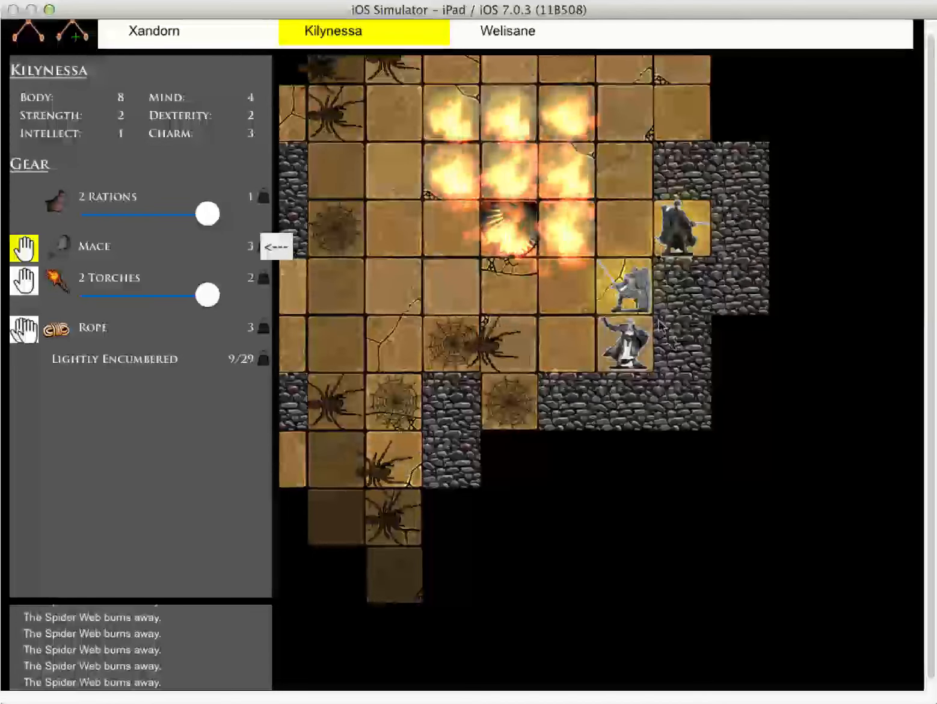
{"action": "left_click", "coordinate": [507, 31]}
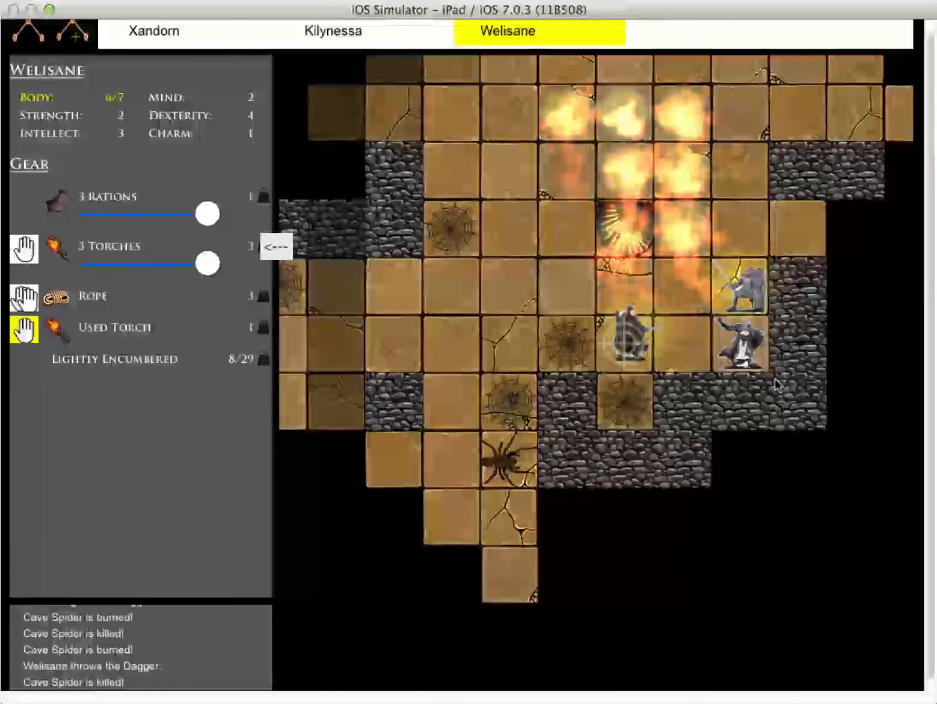
- Move Welisane, Xandorn and Kilynessa west along the corridor toward the remaining webs
{"action": "left_click", "coordinate": [154, 31]}
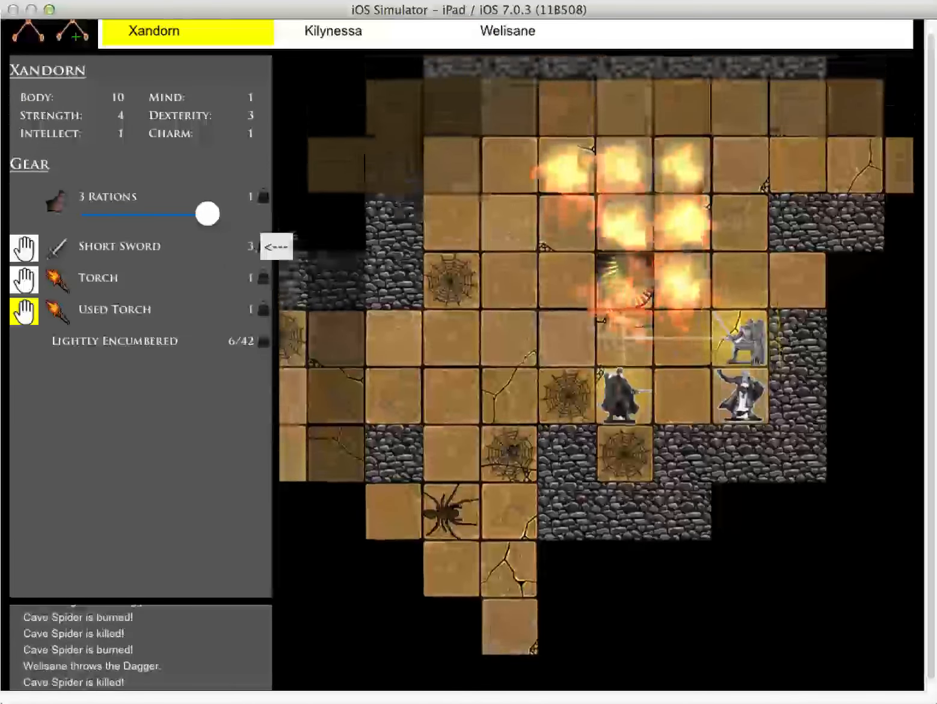
{"action": "left_click", "coordinate": [341, 31]}
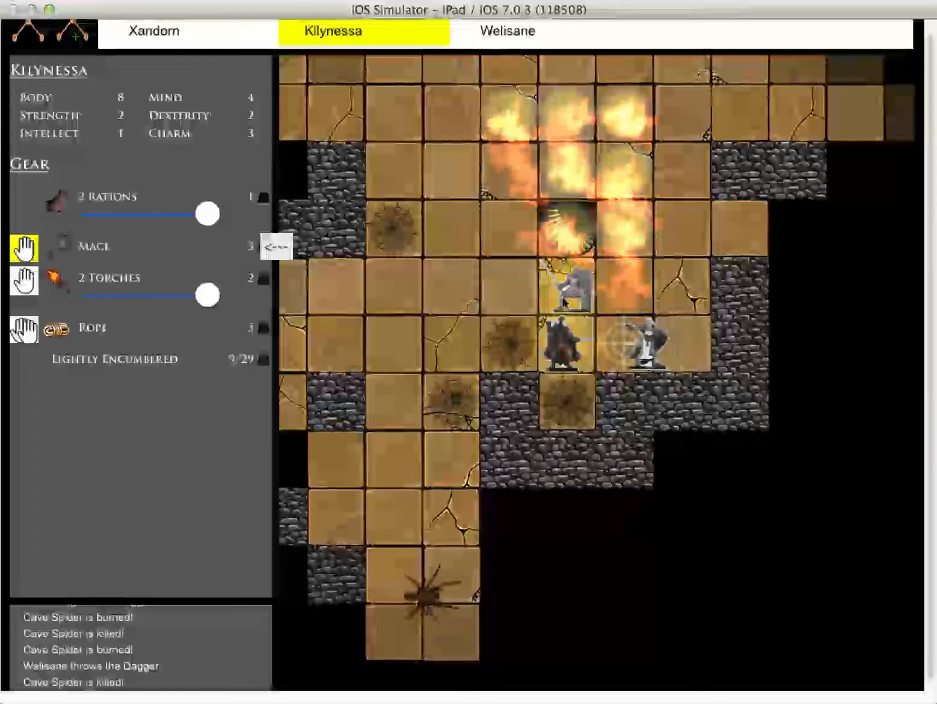
{"action": "left_click", "coordinate": [154, 31]}
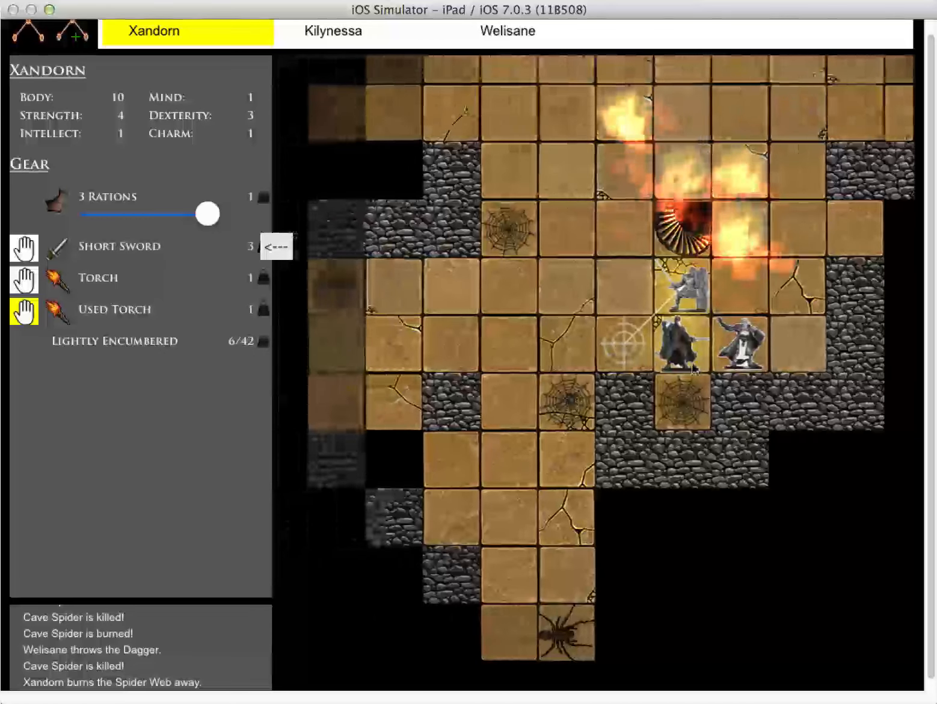
- Advance Xandorn and Welisane further west and burn the spider web covering the thrown dagger
{"action": "left_click", "coordinate": [508, 32]}
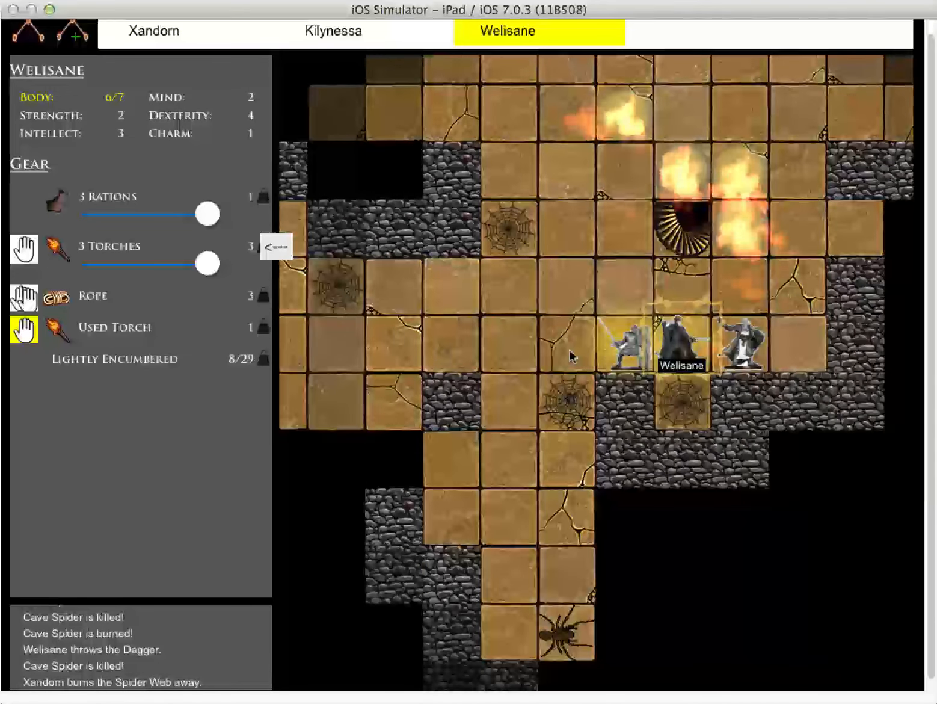
{"action": "left_click", "coordinate": [332, 31]}
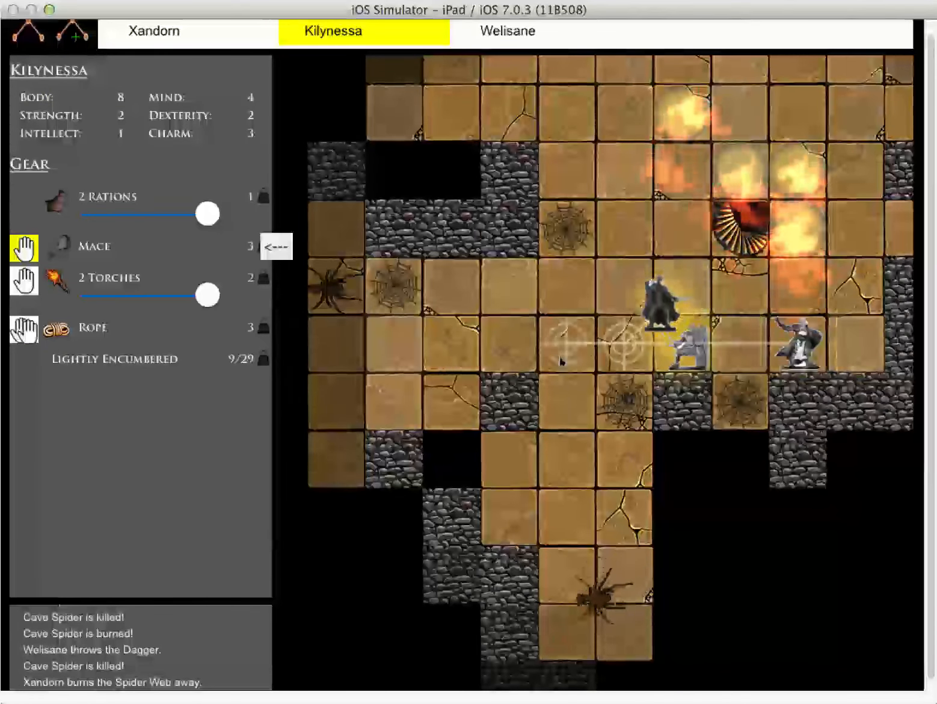
{"action": "left_click", "coordinate": [154, 32]}
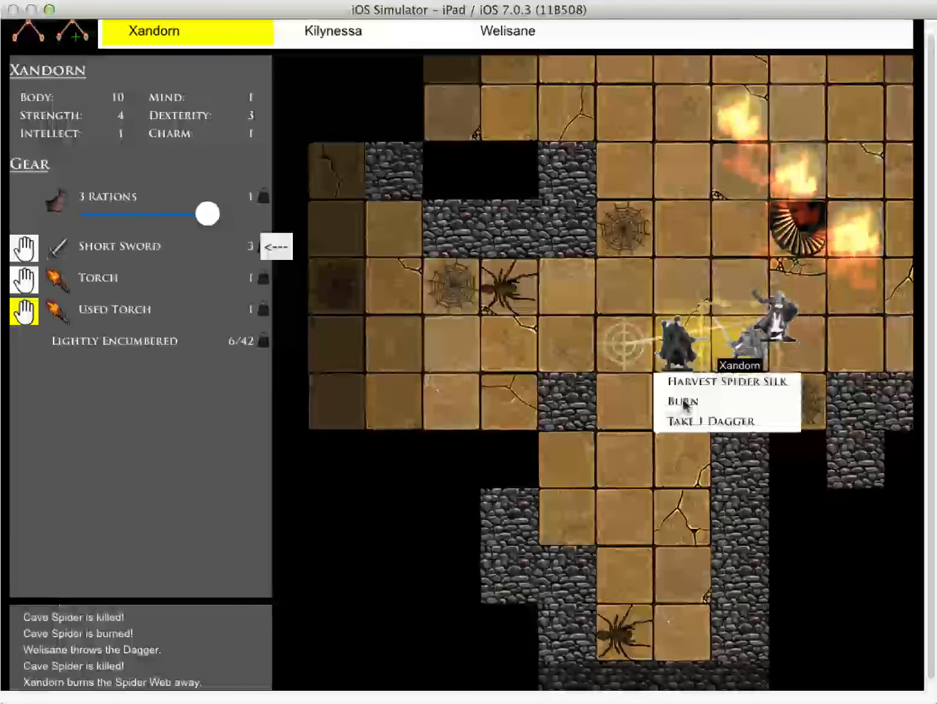
{"action": "left_click", "coordinate": [507, 31]}
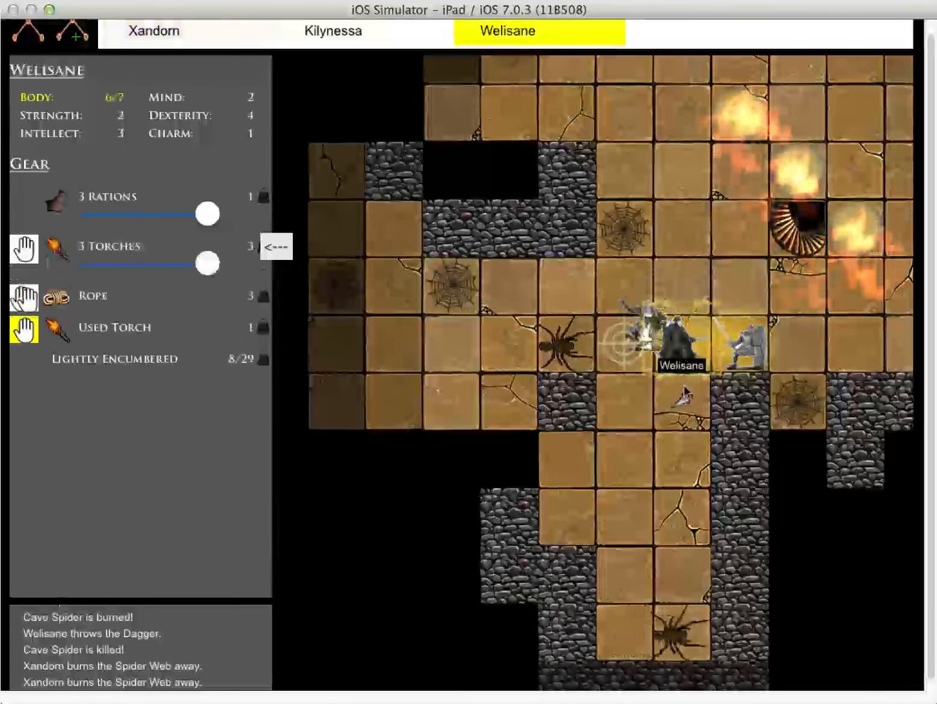